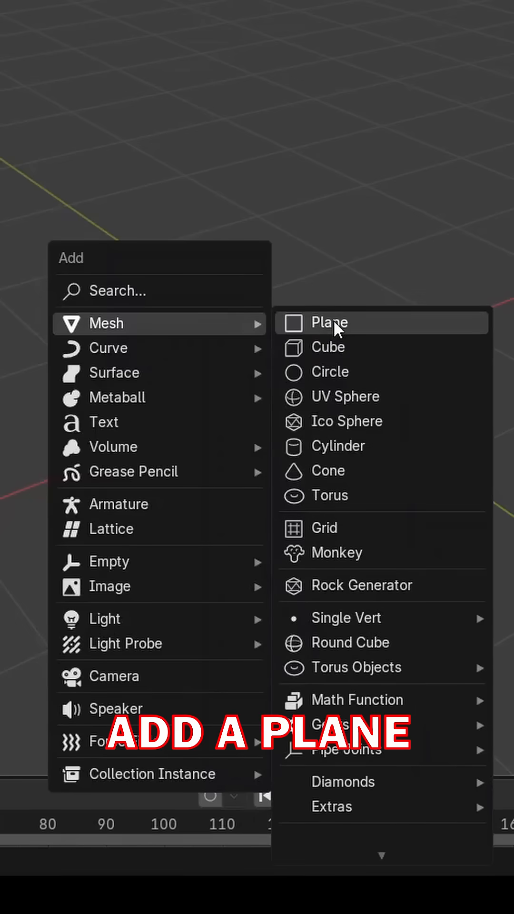
# Add a mesh plane at the origin and view it flat from the top
pyautogui.click(331, 322)
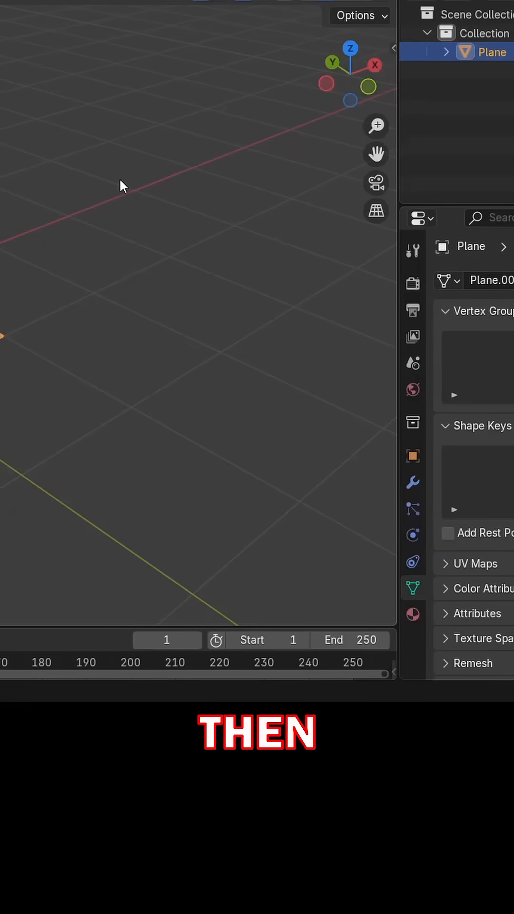
pyautogui.press('N')
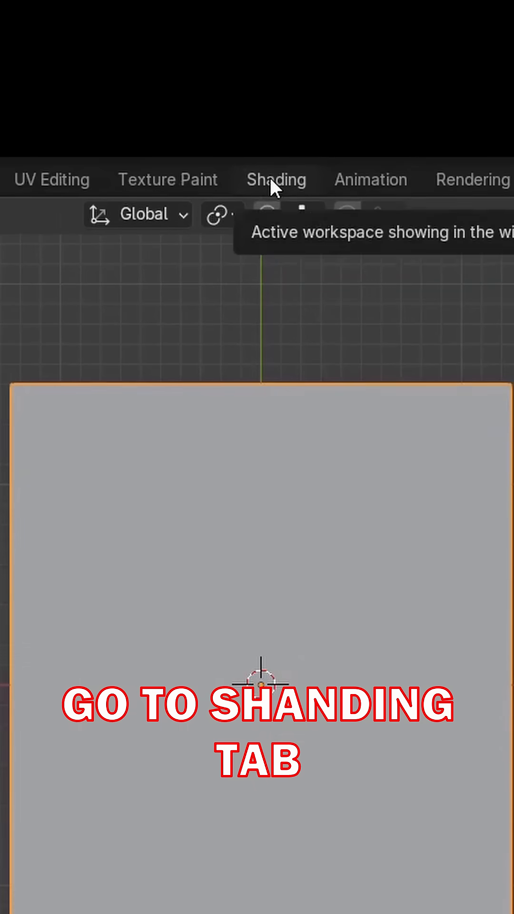
# In Shading, give the plane a thin horizontal brick-line texture and subdivide its mesh
pyautogui.click(275, 179)
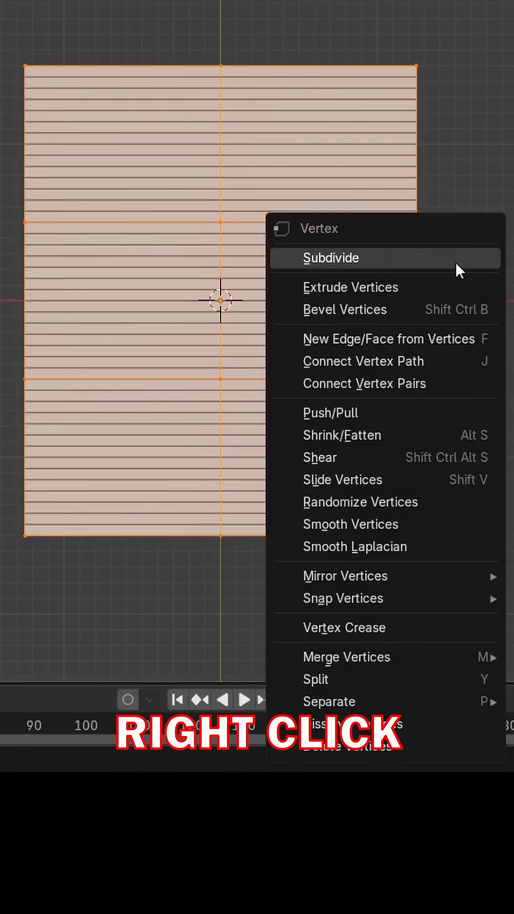
pyautogui.click(330, 258)
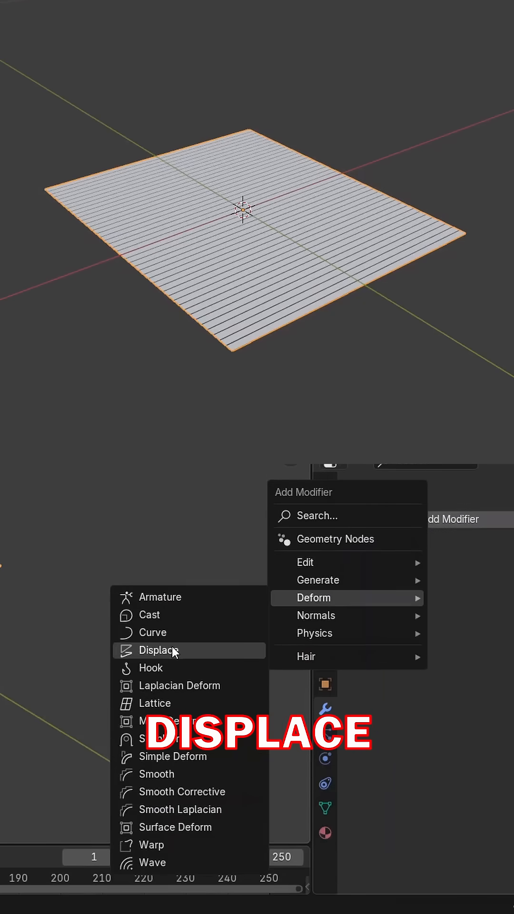
# Add a Displace modifier driven by a new Clouds texture for a crumpled relief
pyautogui.click(163, 650)
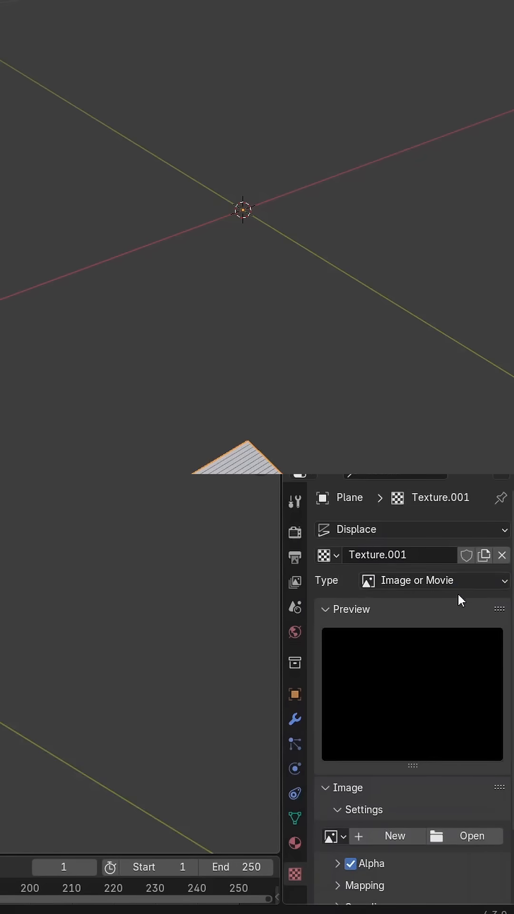
pyautogui.click(432, 579)
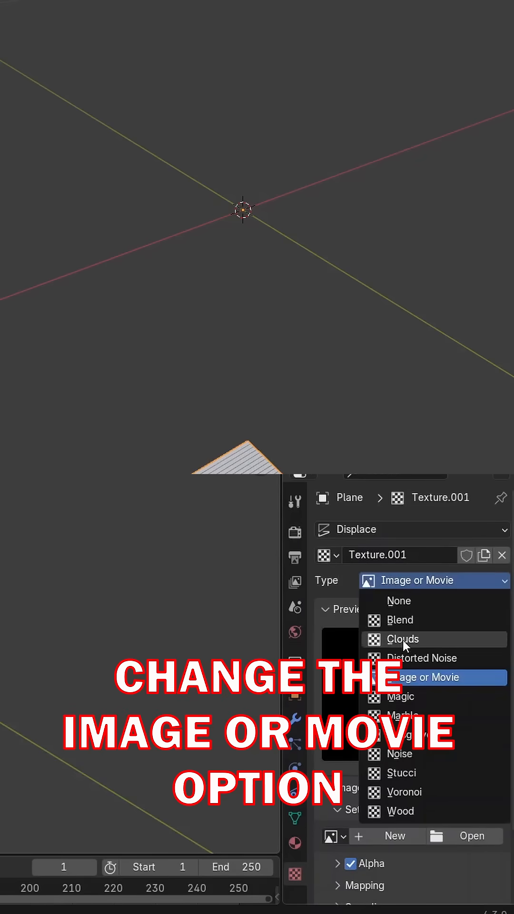
pyautogui.click(401, 638)
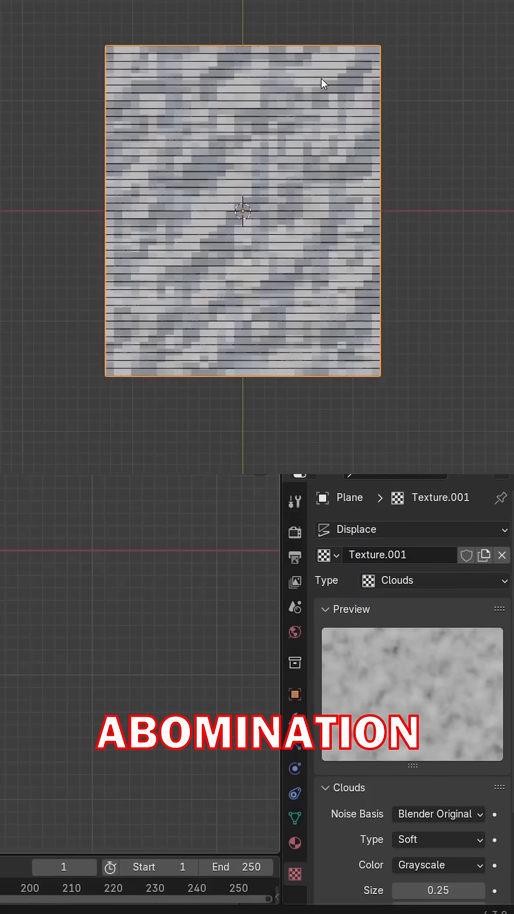